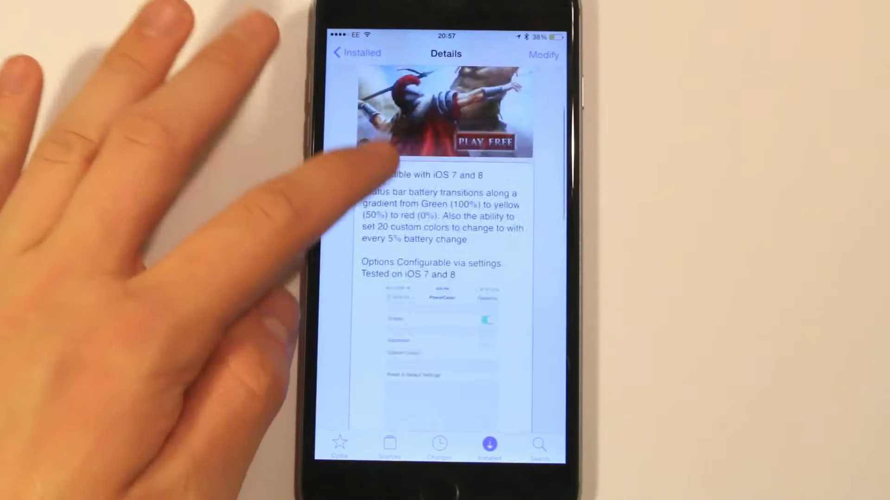
scroll(down, 3)
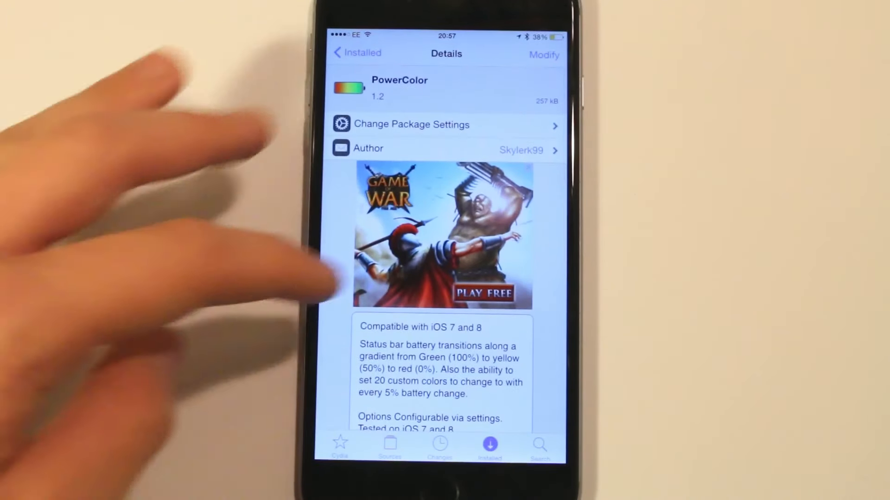